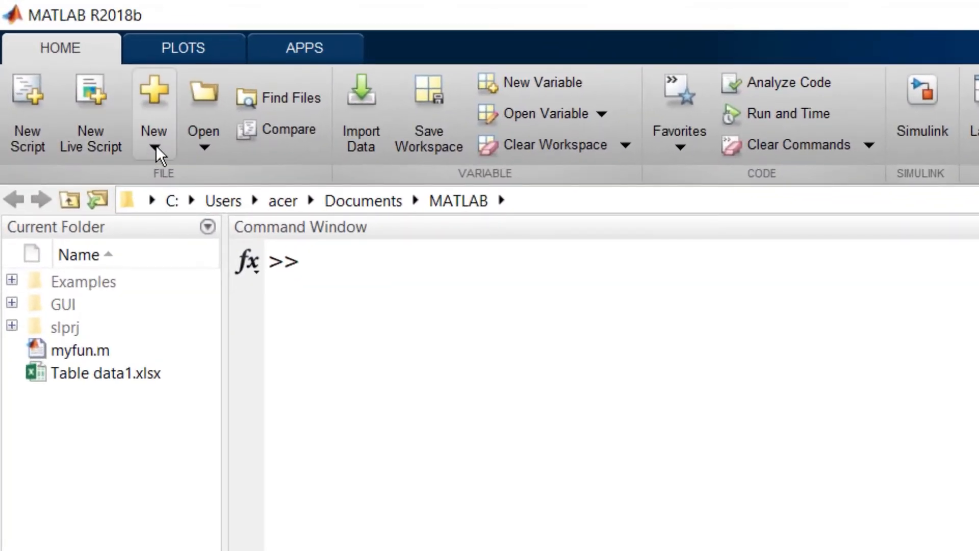
Run 'edit example01' in the Command Window to create an empty script in the Editor
click(384, 292)
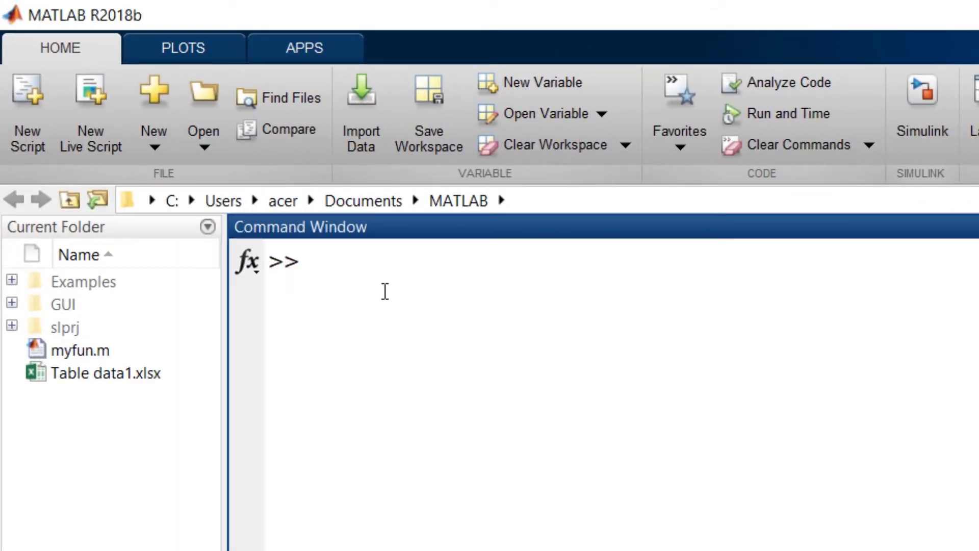
text(edit)
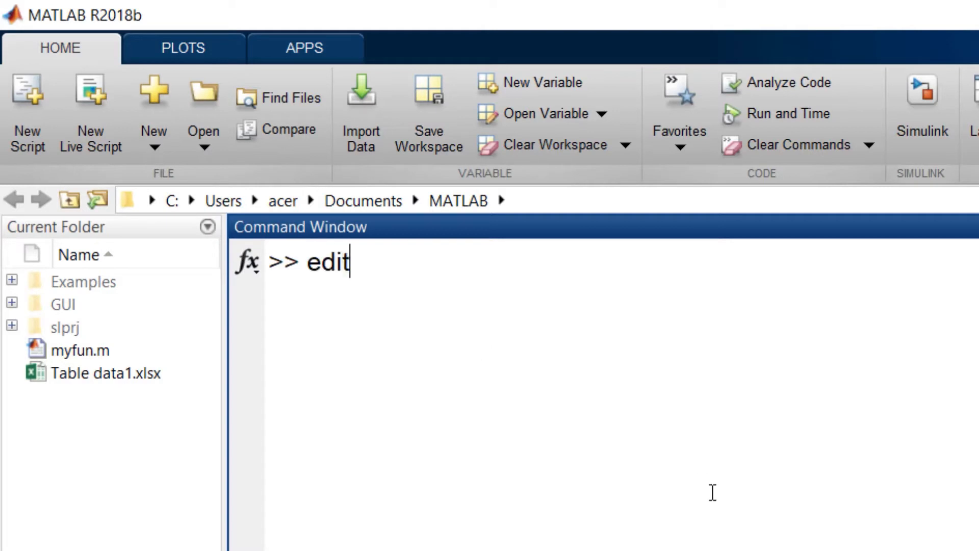
text(example)
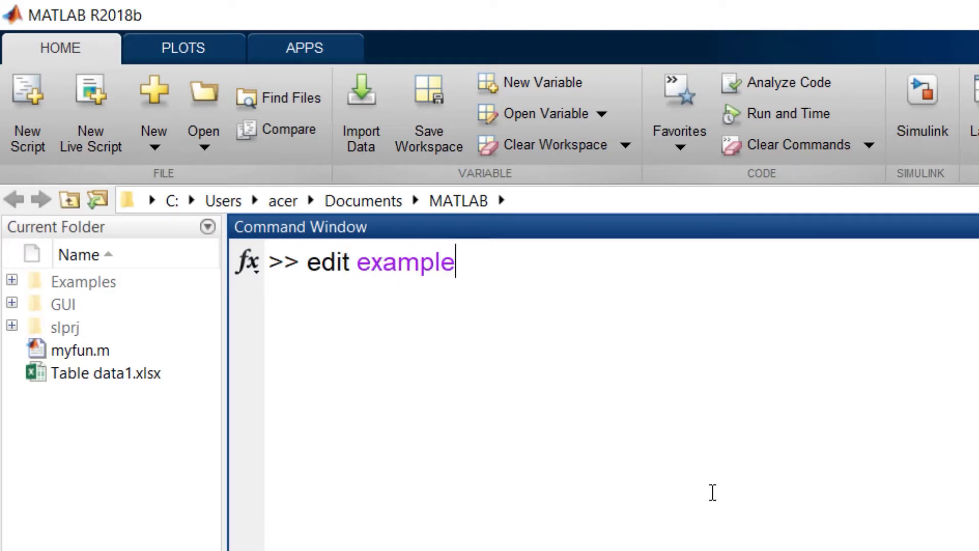
key(Return)
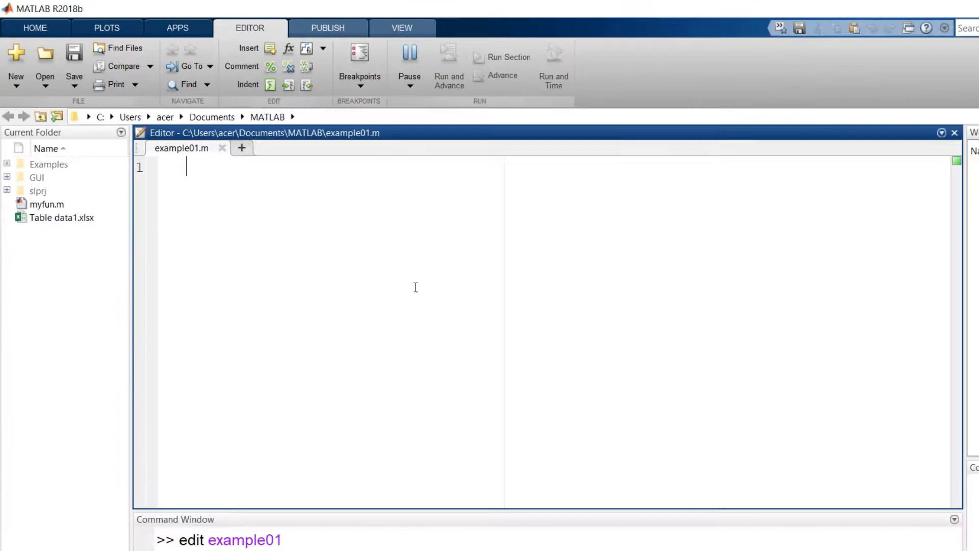
Write the '%% Reading Data from Excel File' and 'Plotting The Data' sections with xlsread and plot code
text(%% Reading Data from Excel File)
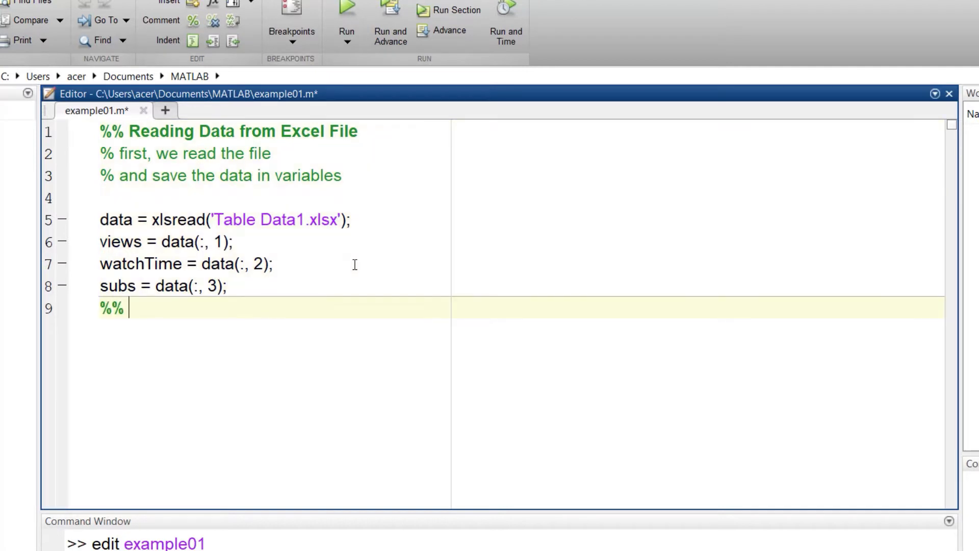
text(PLotting The Data)
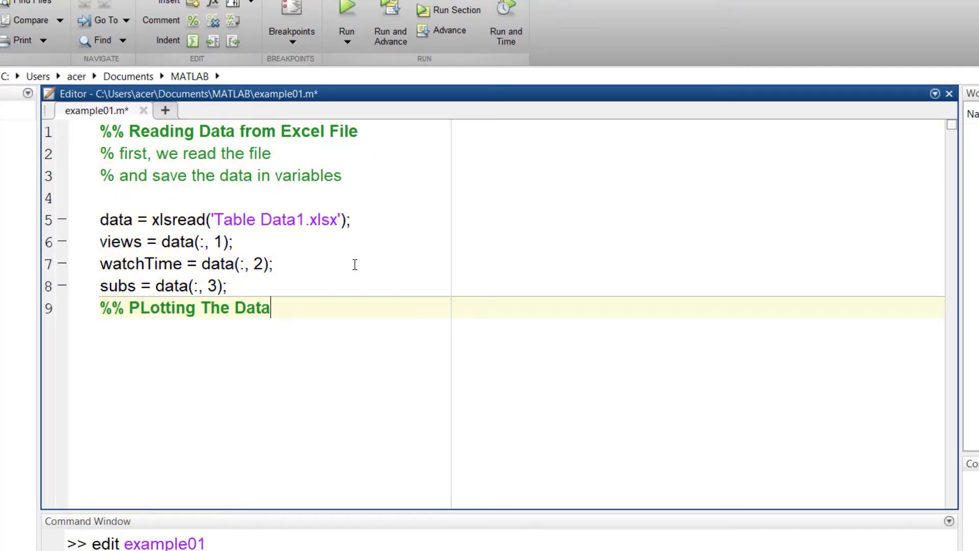
key(enter)
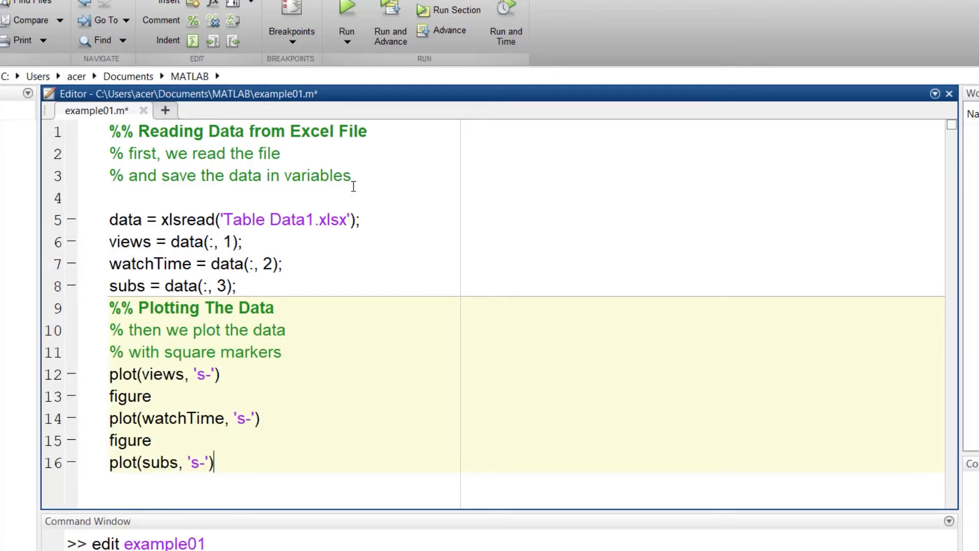
click(345, 23)
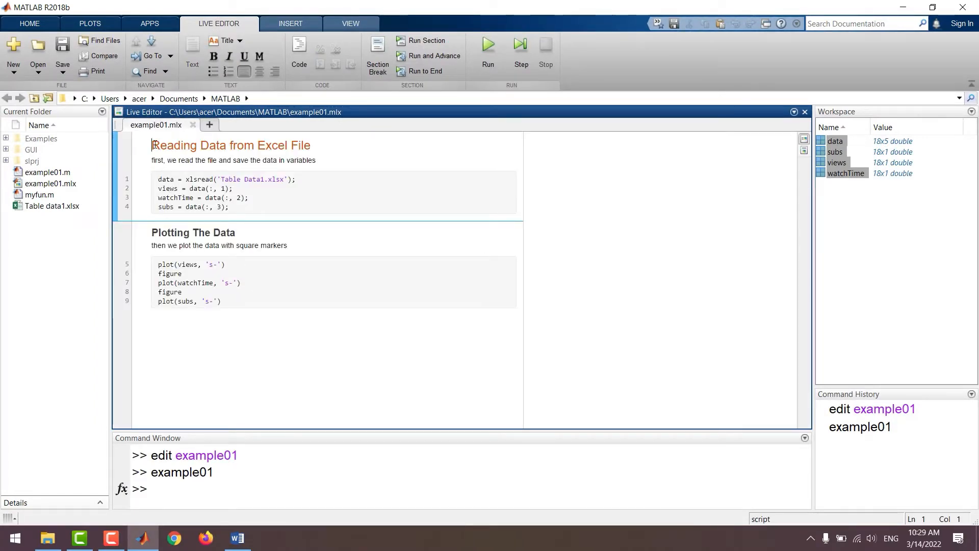
Style the first heading as Heading 1 and add the title 'My First Live Script'
click(239, 40)
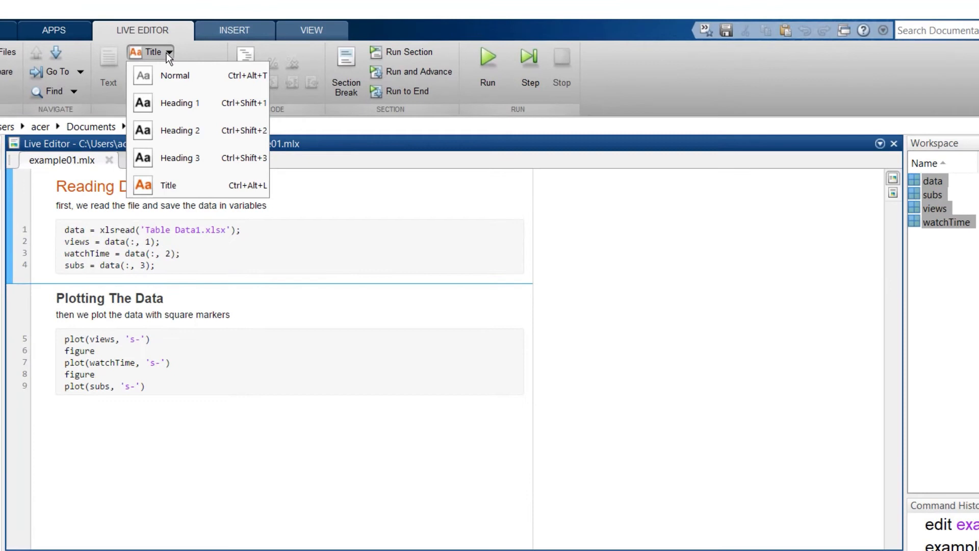
click(179, 103)
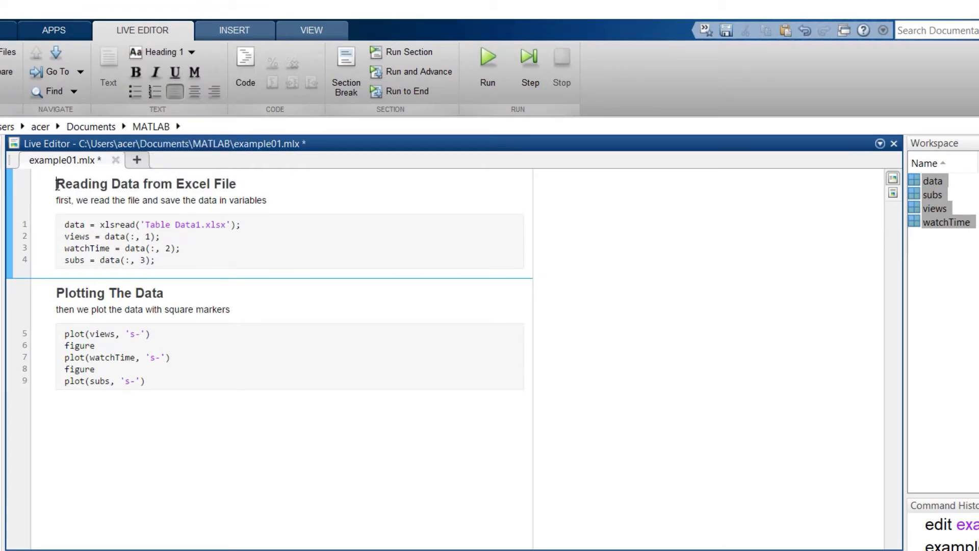
text(My Fi)
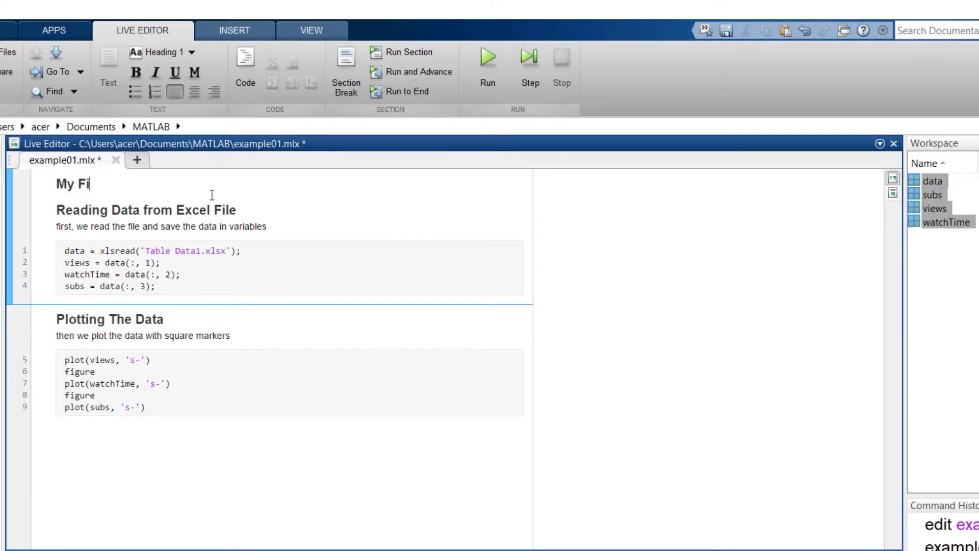
text(rst Live Script)
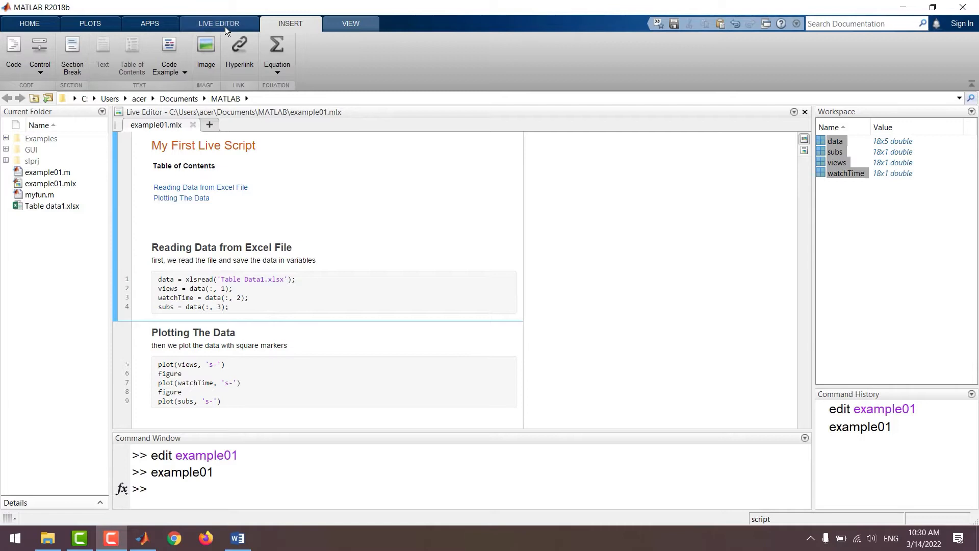
Run the live script from the Live Editor tab and review the plots it produced
click(219, 24)
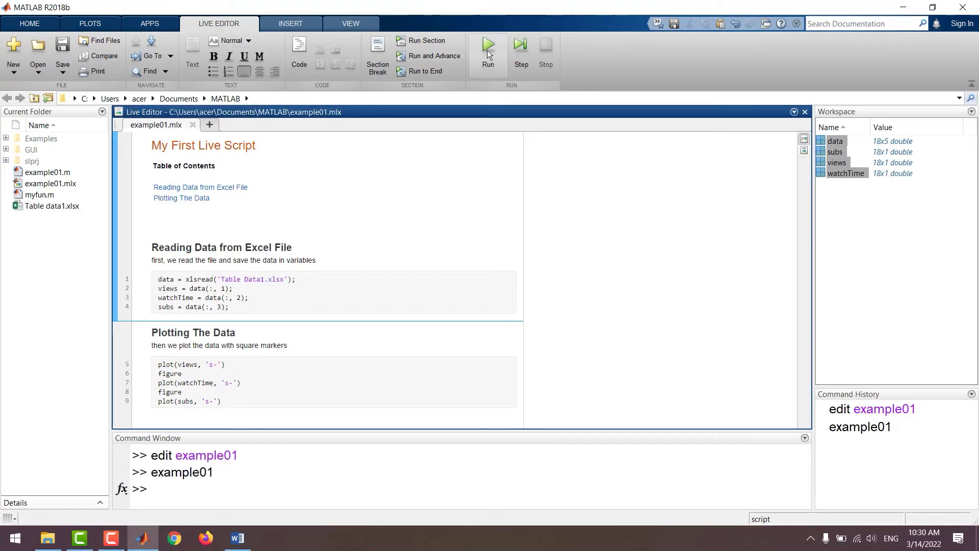
click(489, 45)
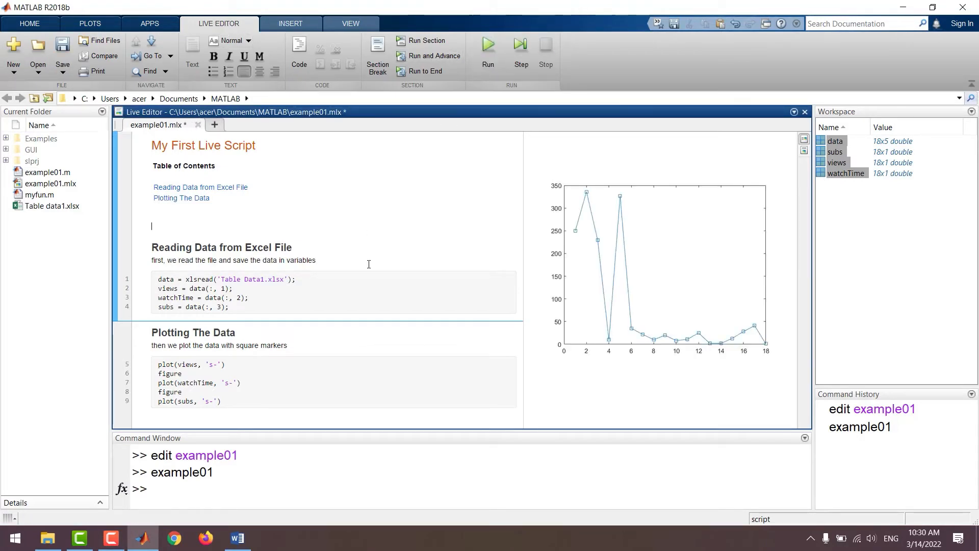
scroll(down, 3)
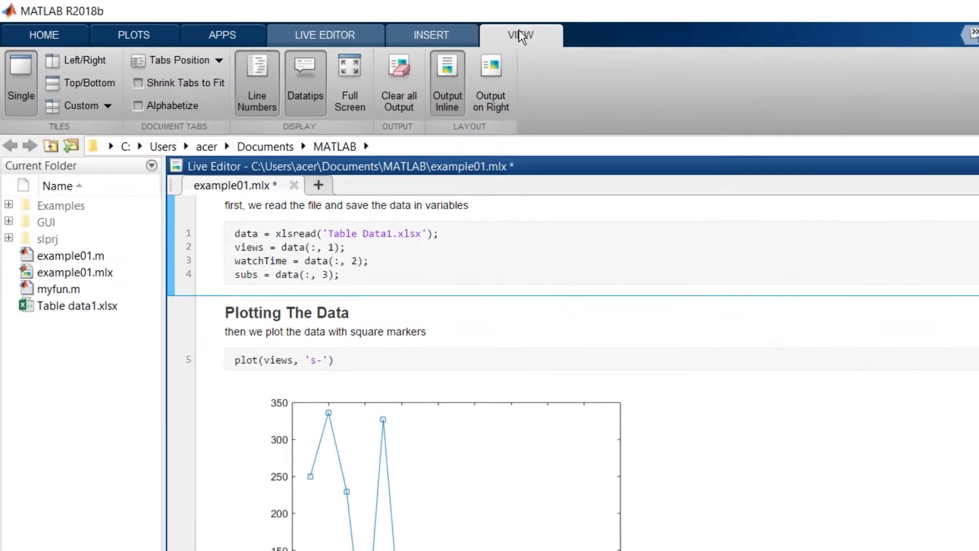
scroll(up, 3)
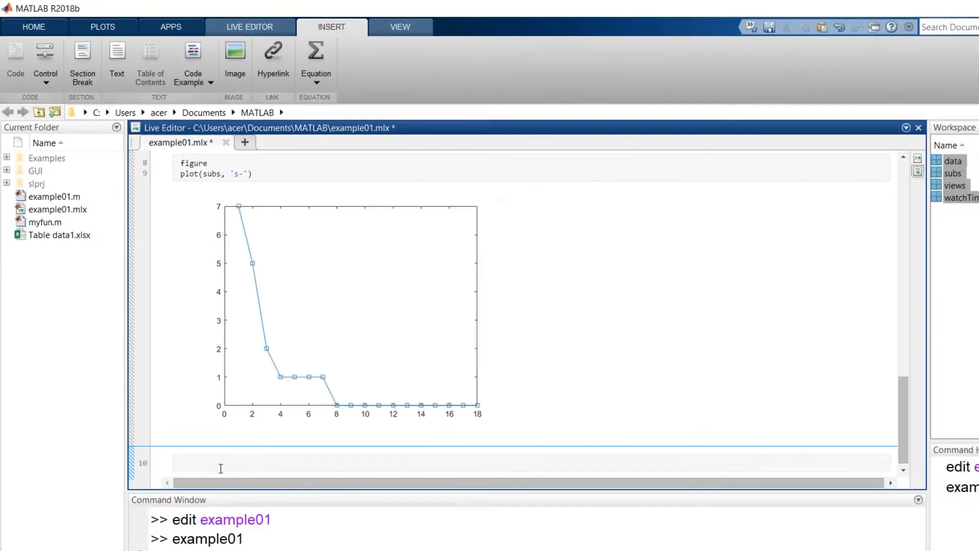
Write fprintf('This is a test message\n') as the final code line and view its inline output
text(fprintf)
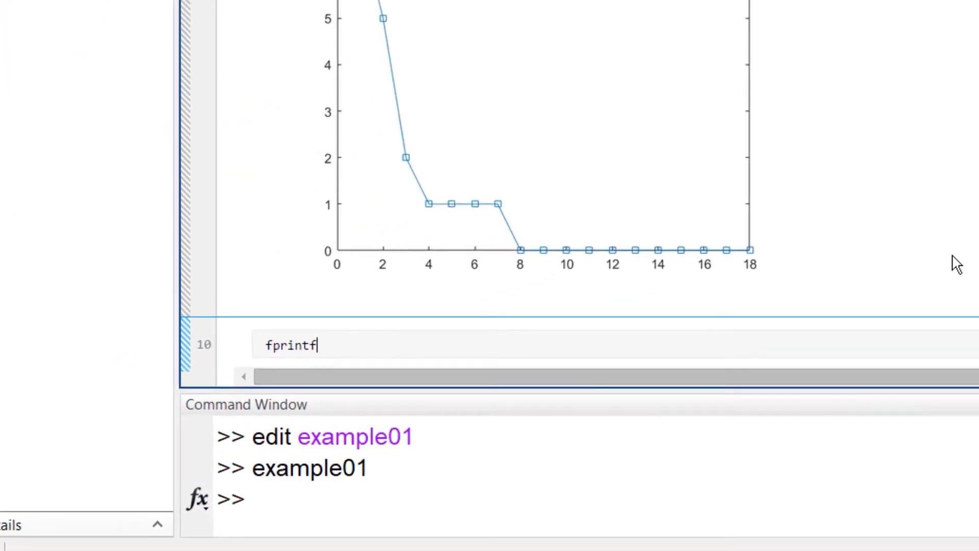
text(('This'))
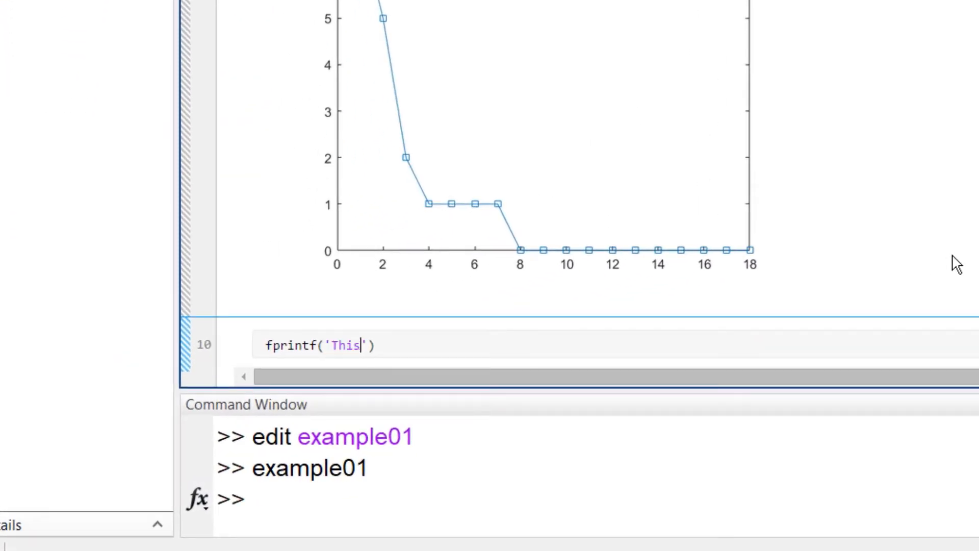
text(is a test)
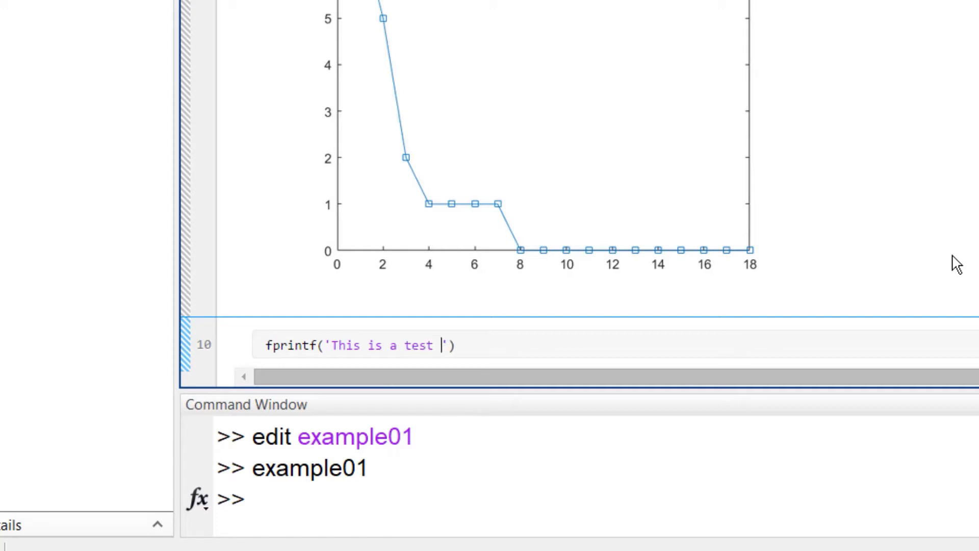
text(message\n)
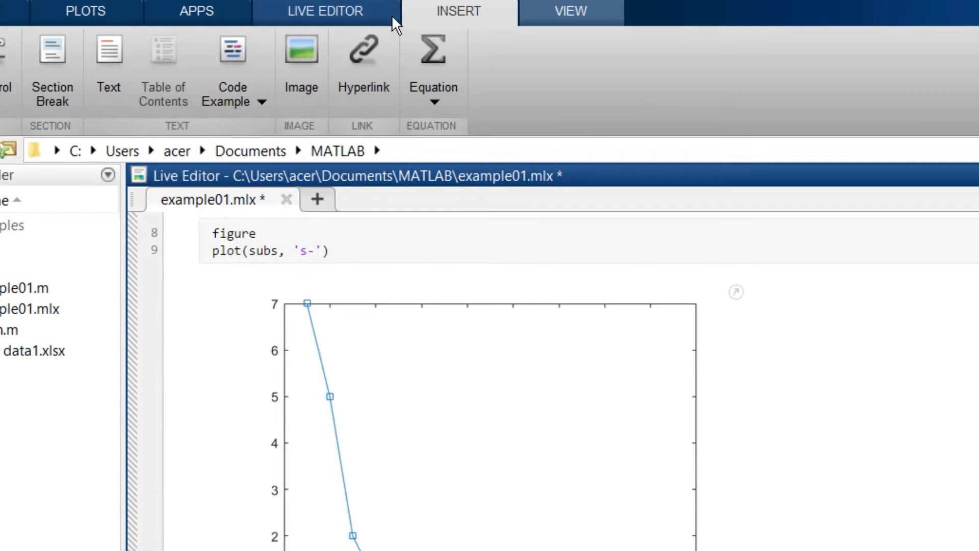
scroll(down, 3)
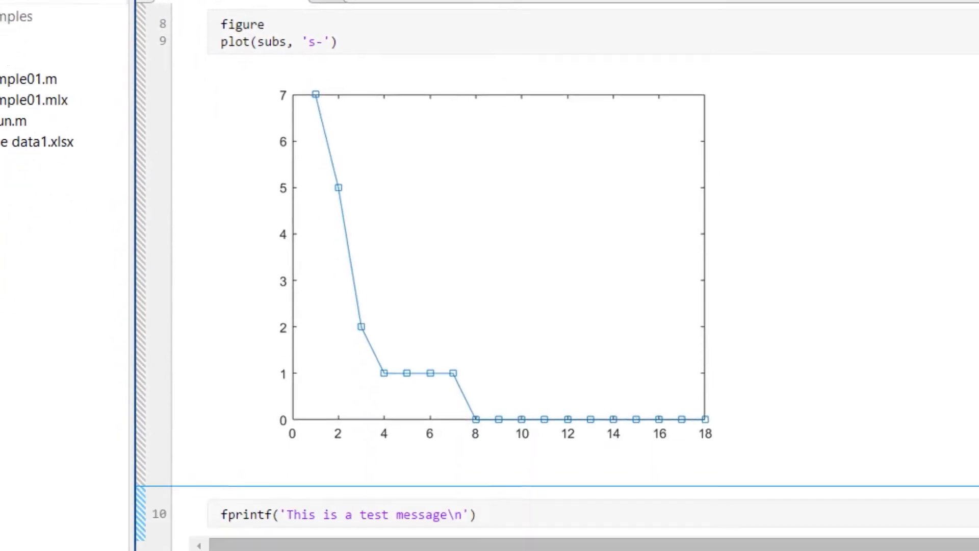
scroll(down, 3)
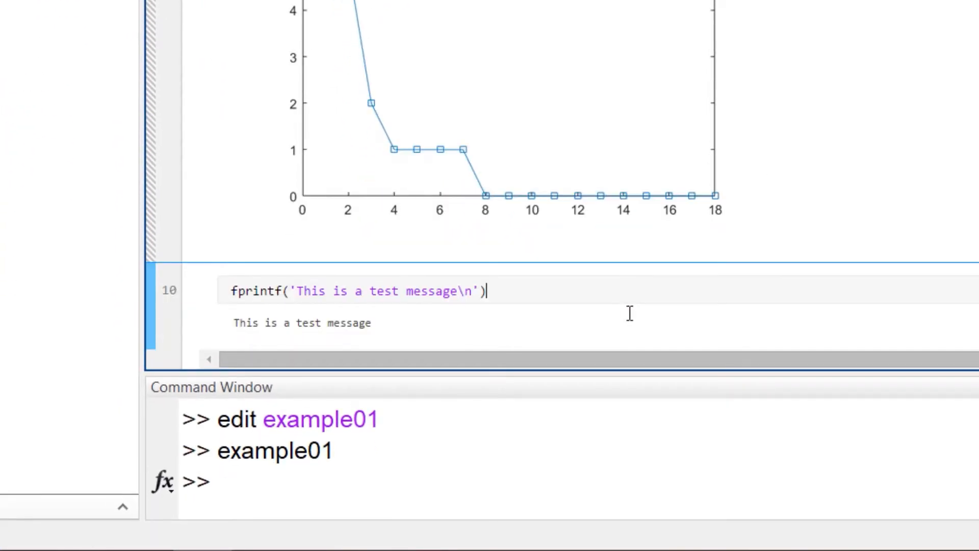
mouse_move(250, 334)
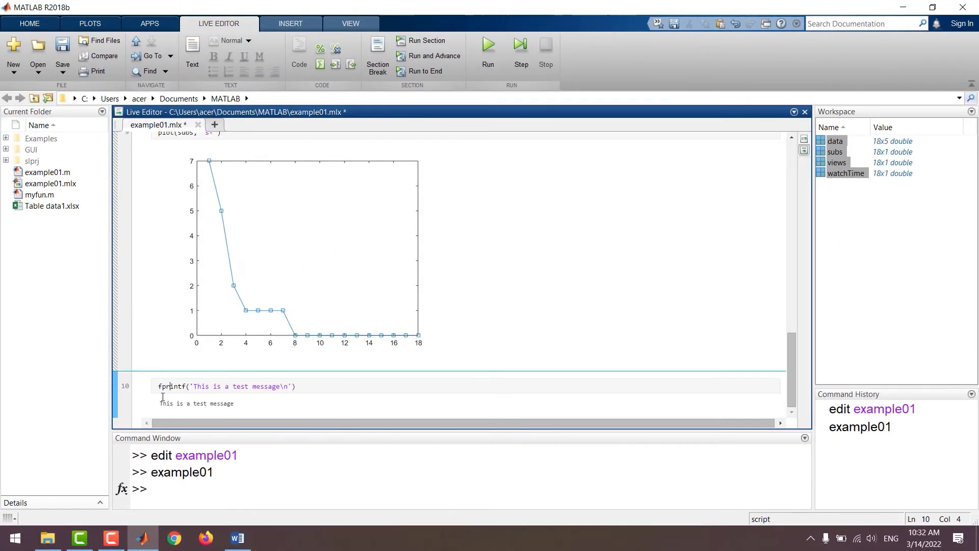
Insert a 'Printing A Message' text heading above the fprintf line
click(158, 386)
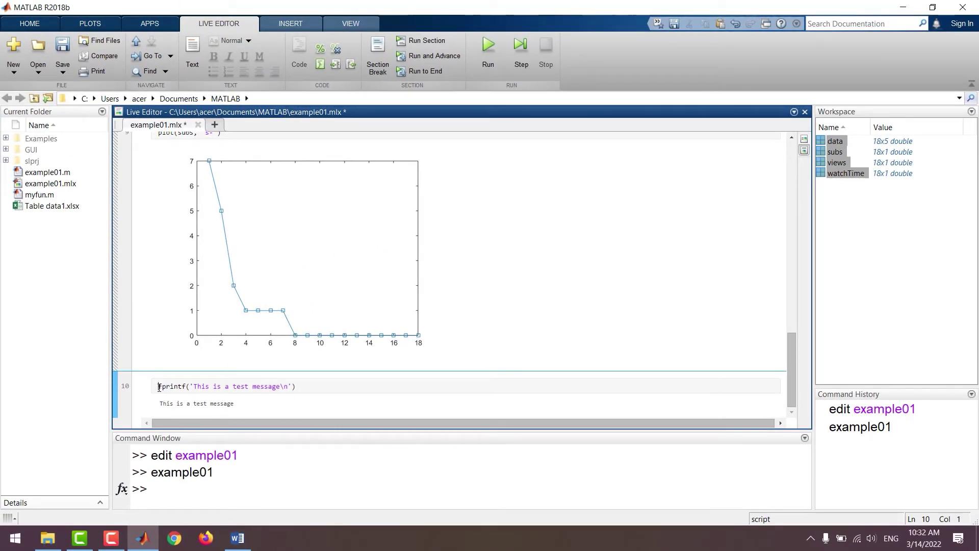
click(191, 50)
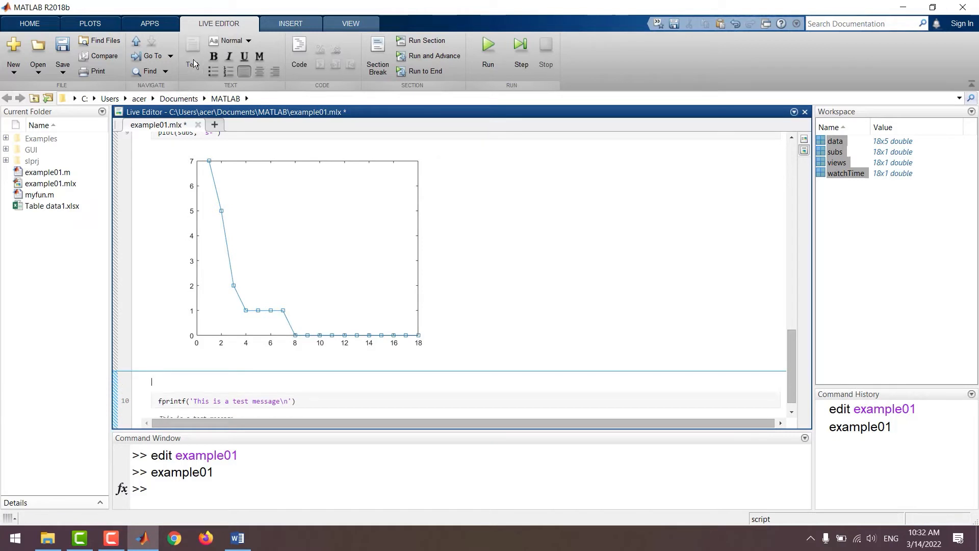
text(P)
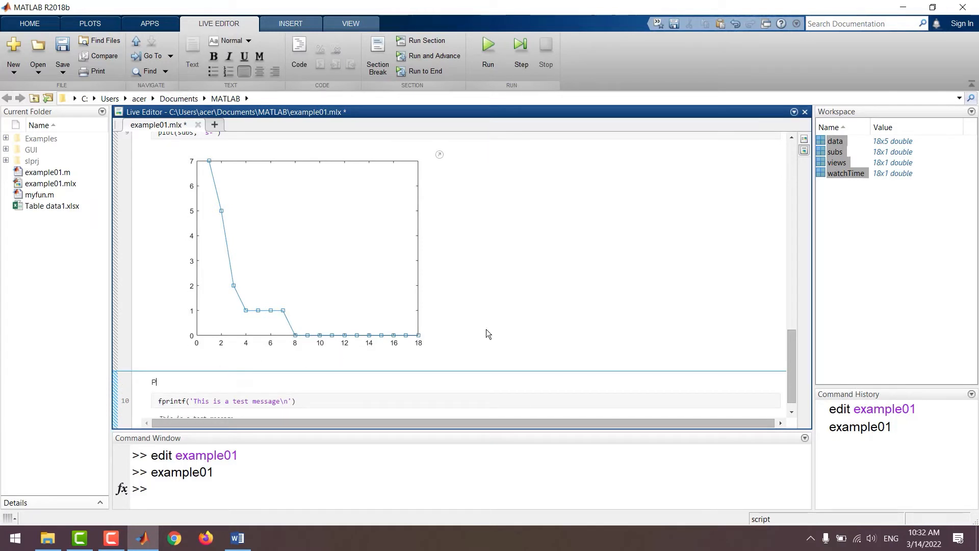
text(Printing A Message)
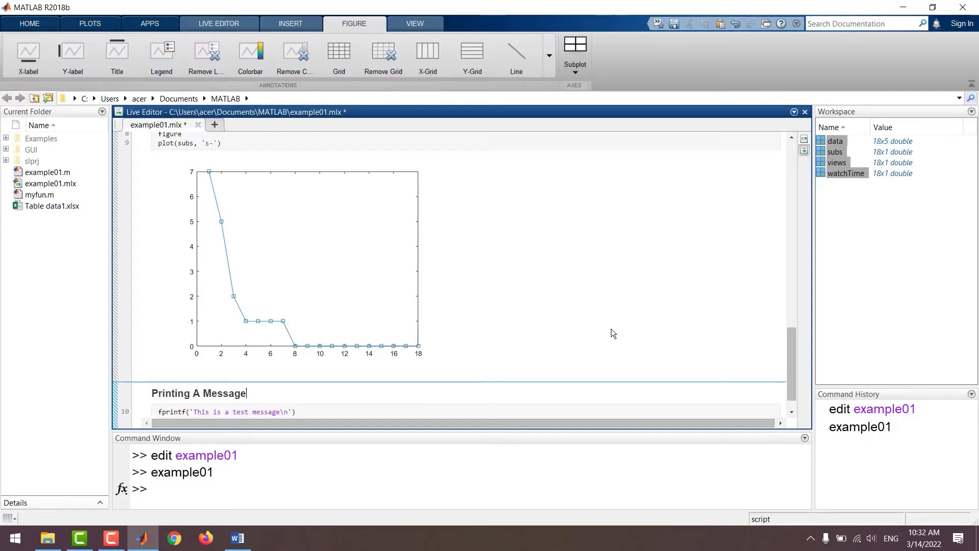
double_click(224, 393)
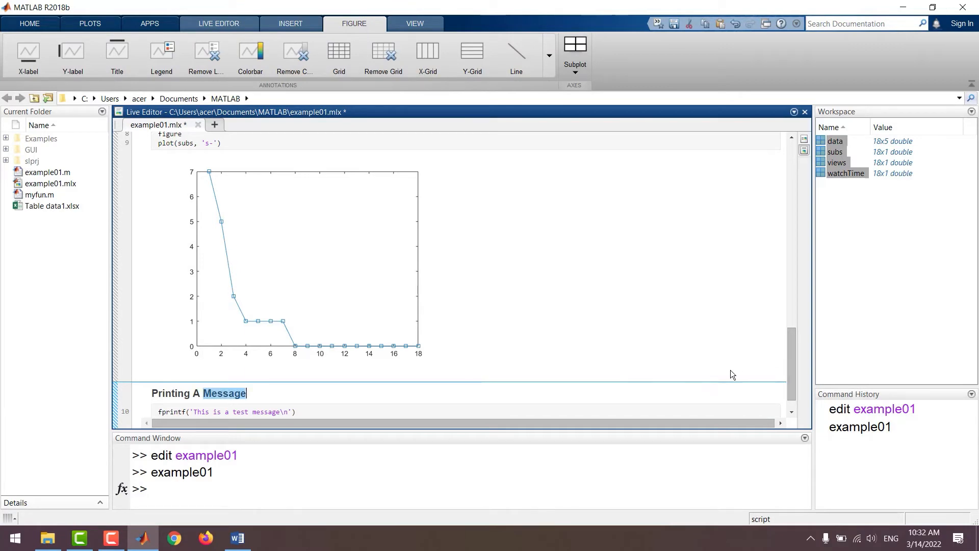
scroll(up, 3)
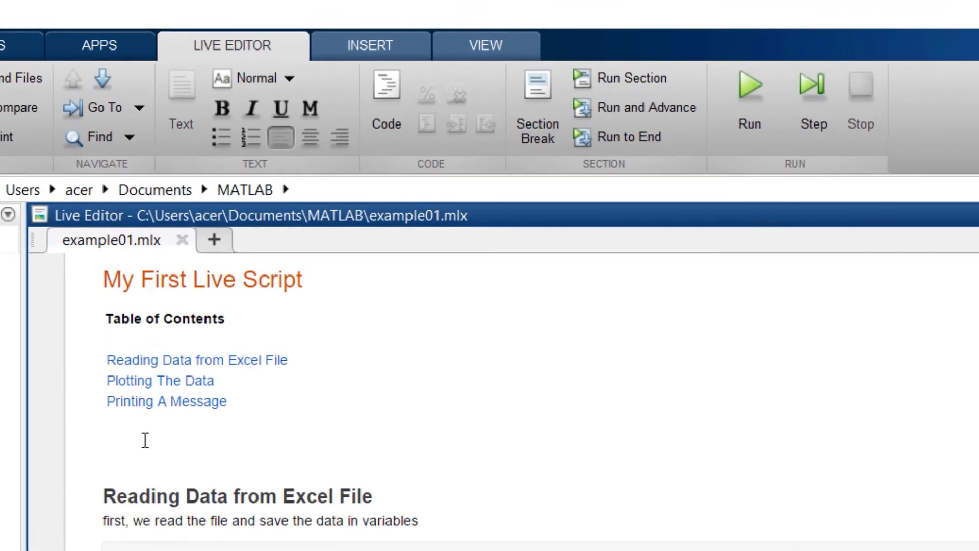
Insert the LOGO image at the top of the script from the Load image dialog
click(369, 45)
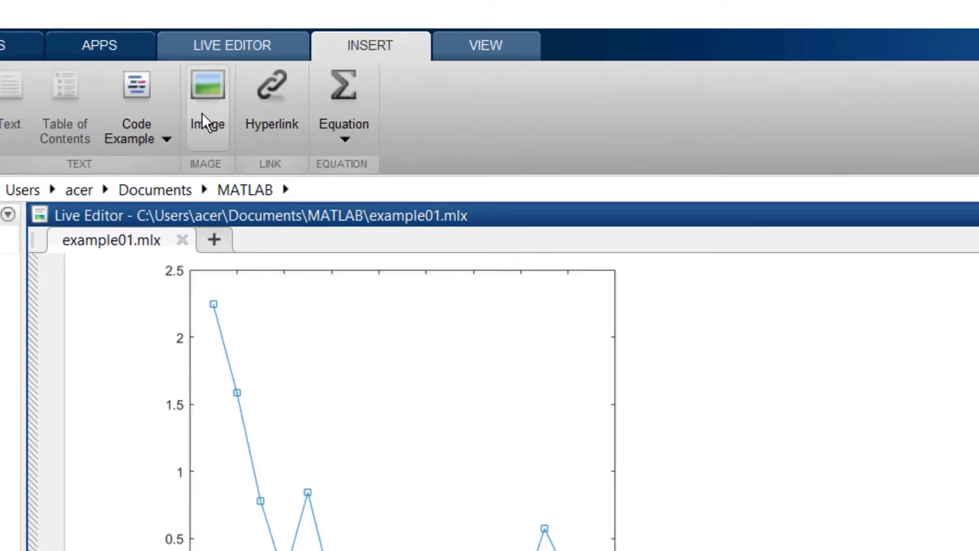
click(207, 88)
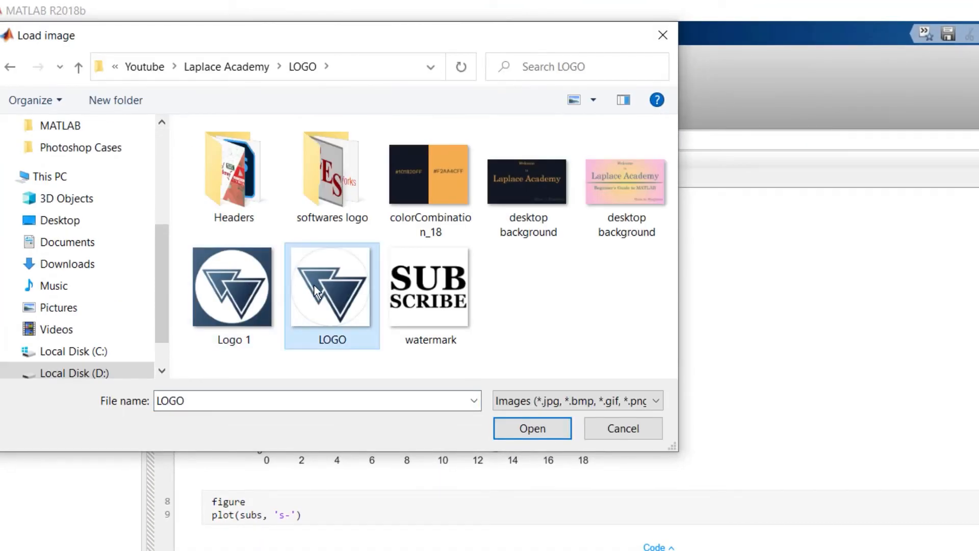
click(533, 427)
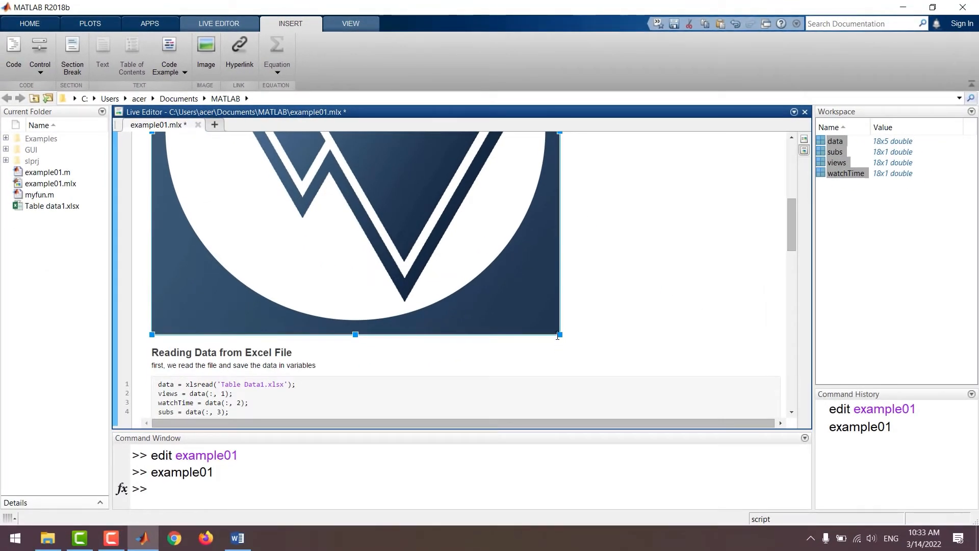
scroll(up, 3)
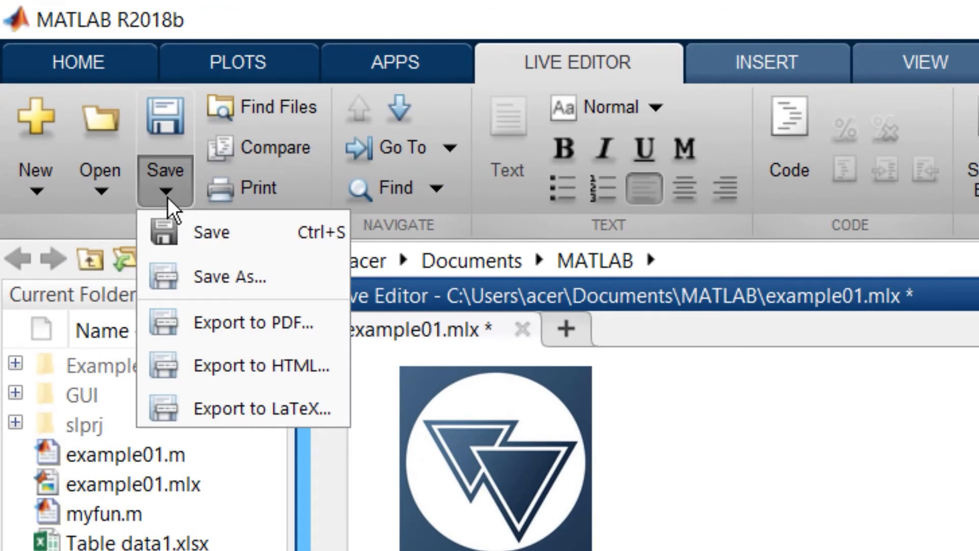
mouse_move(240, 365)
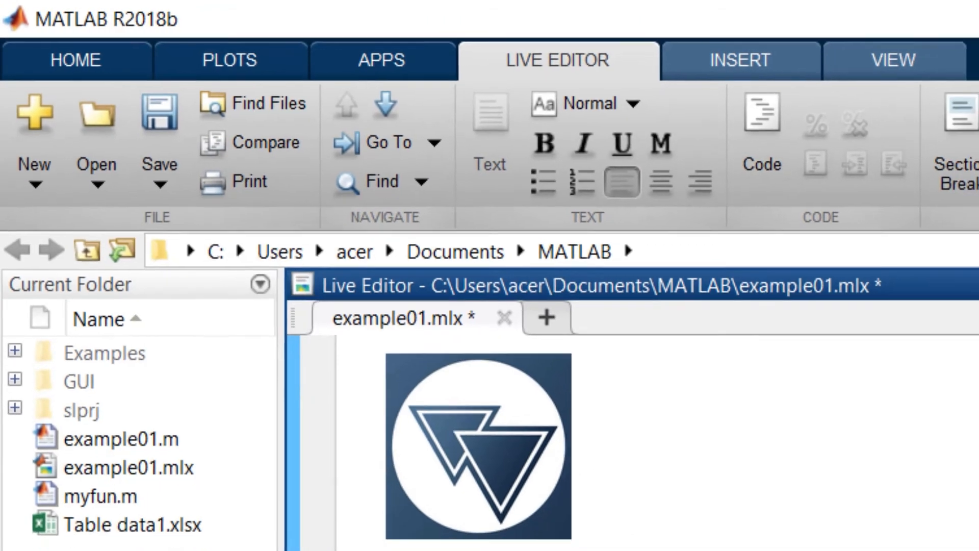
Show the Equation dropdown choices on the Insert tab
click(276, 55)
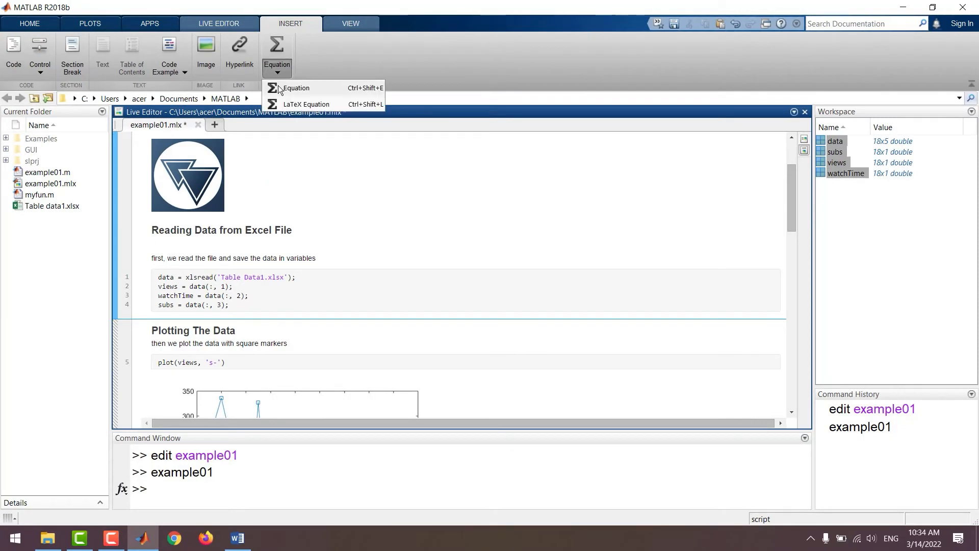
Insert an equation reading E = m and add a Power superscript placeholder after m
click(296, 88)
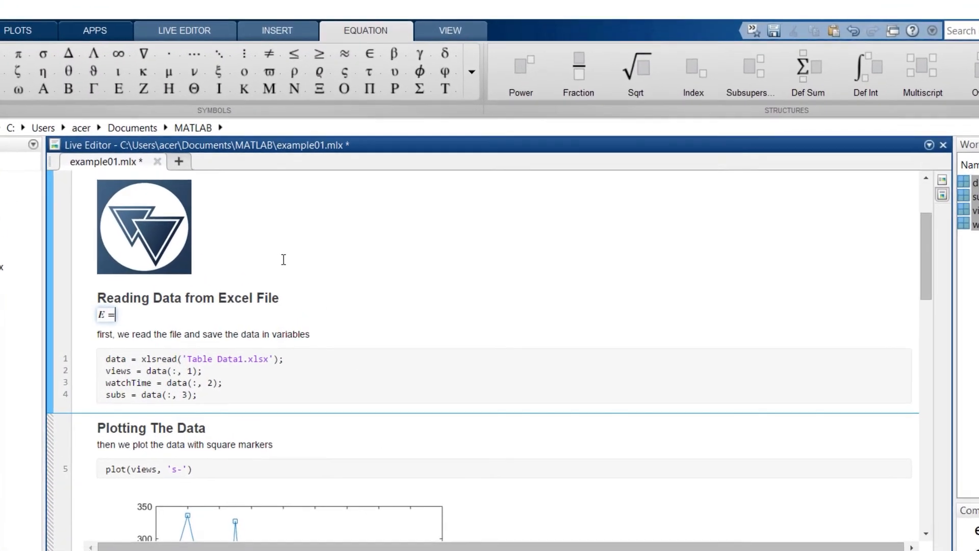
click(520, 65)
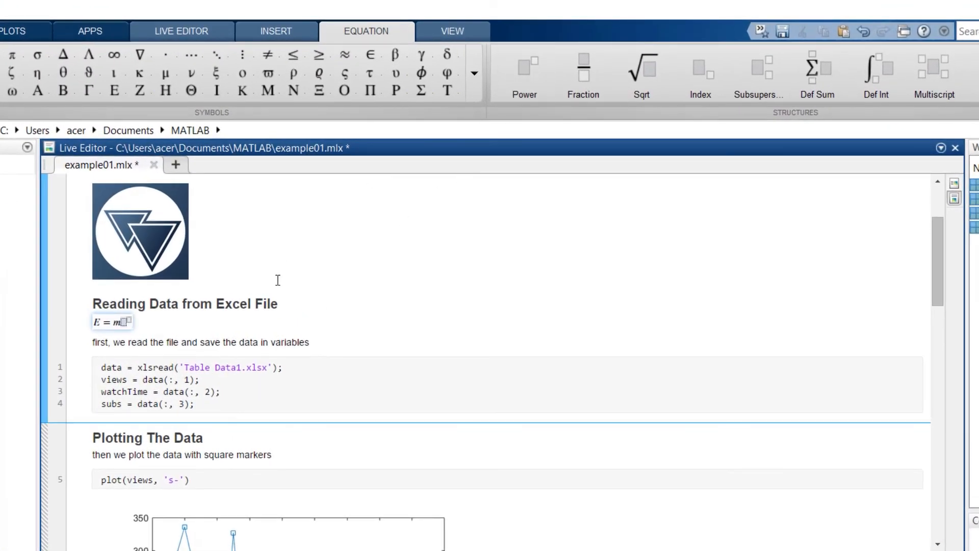